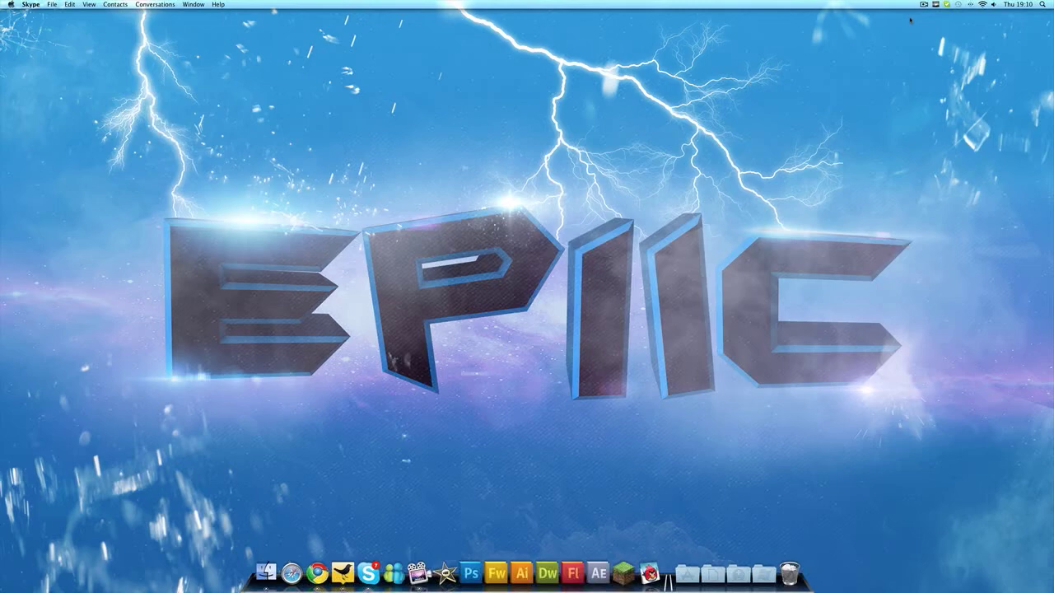
# View the About This Mac system information from the Apple menu and dismiss it.
pyautogui.click(10, 5)
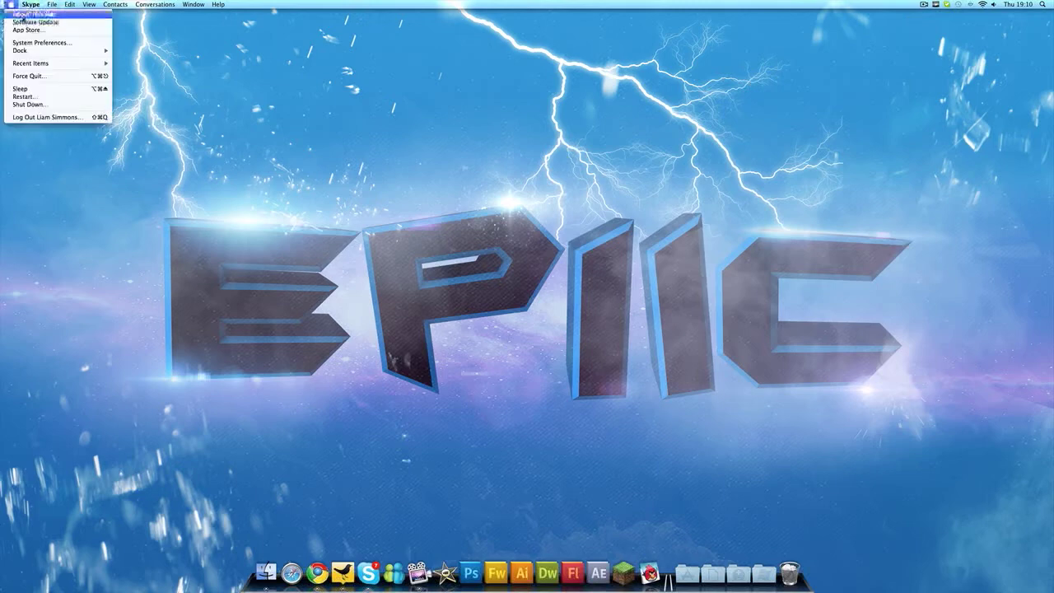
pyautogui.click(36, 13)
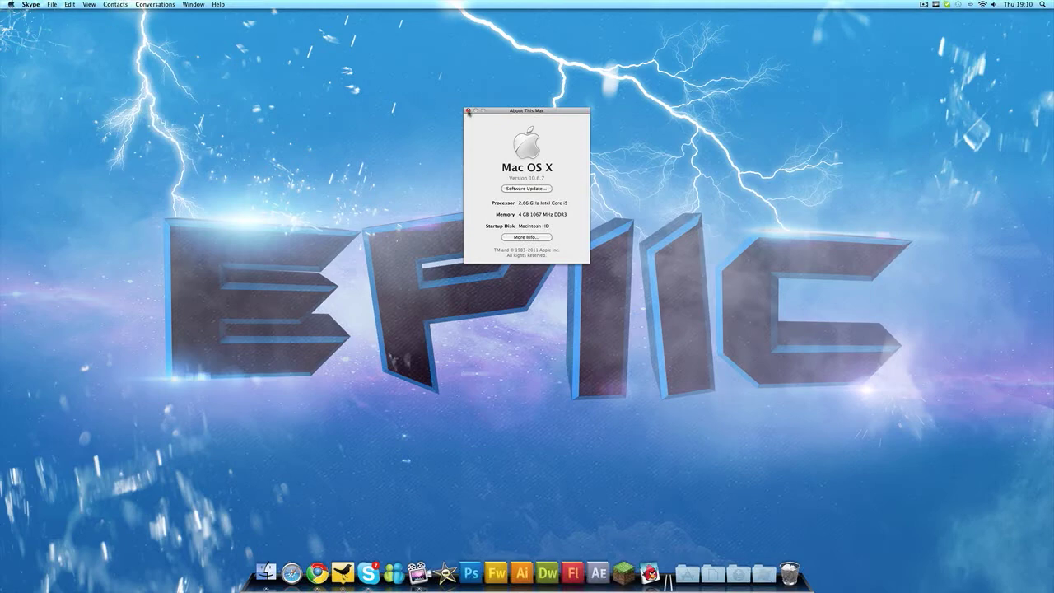
pyautogui.click(470, 108)
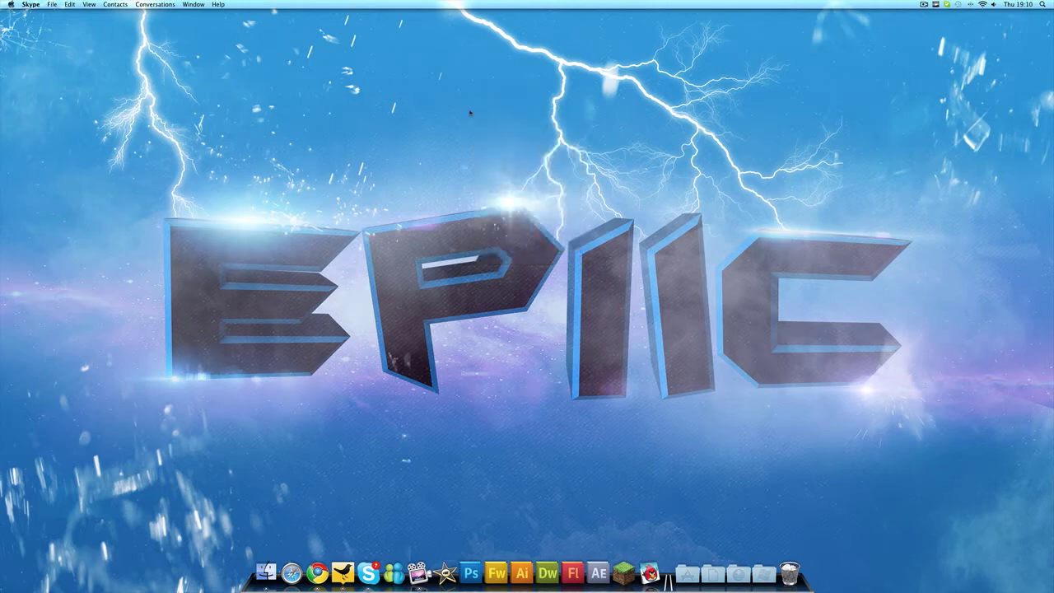
pyautogui.moveTo(324, 580)
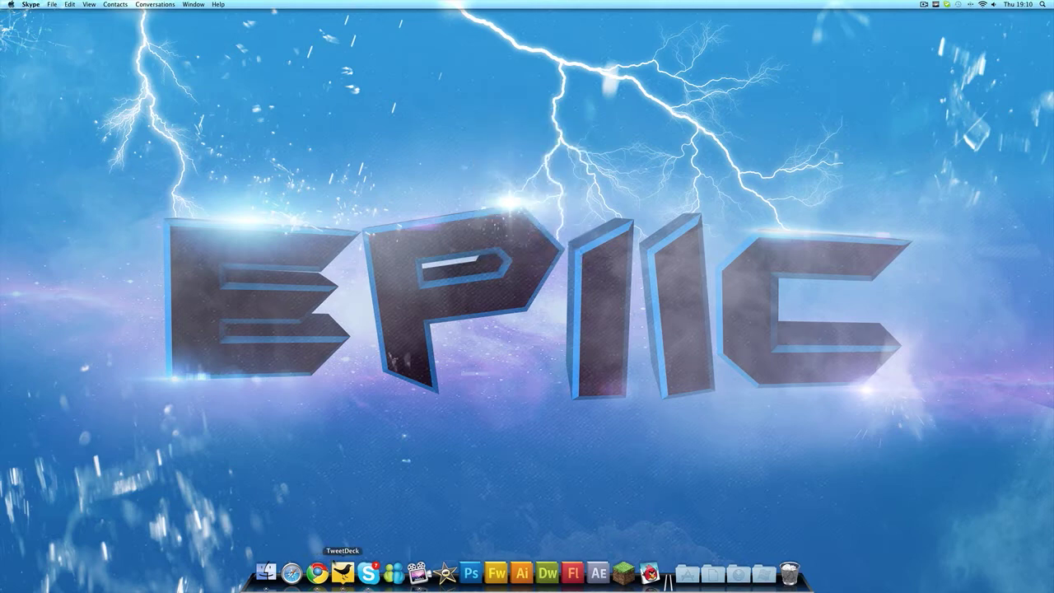
pyautogui.moveTo(320, 585)
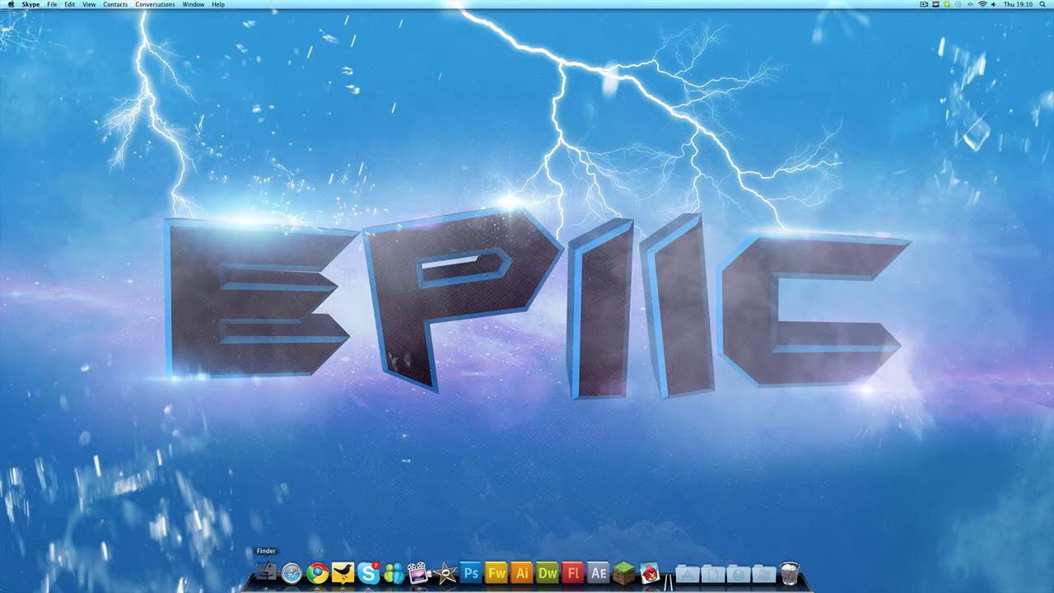
# Show the home folder window at top-left, browse the Dock, and launch Chrome on a New Tab page.
pyautogui.click(267, 579)
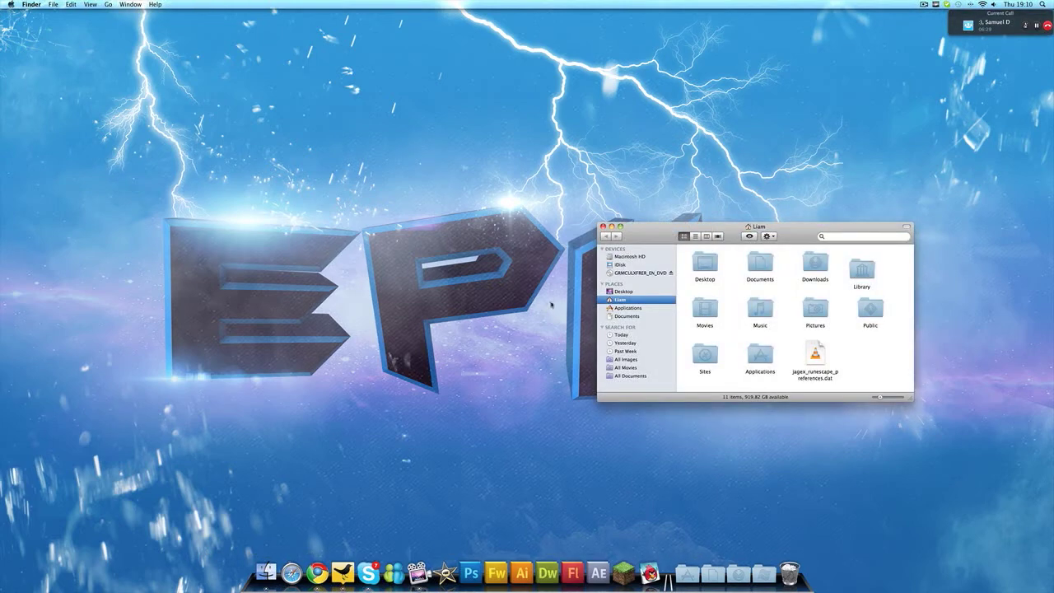
pyautogui.moveTo(741, 224); pyautogui.dragTo(304, 15)
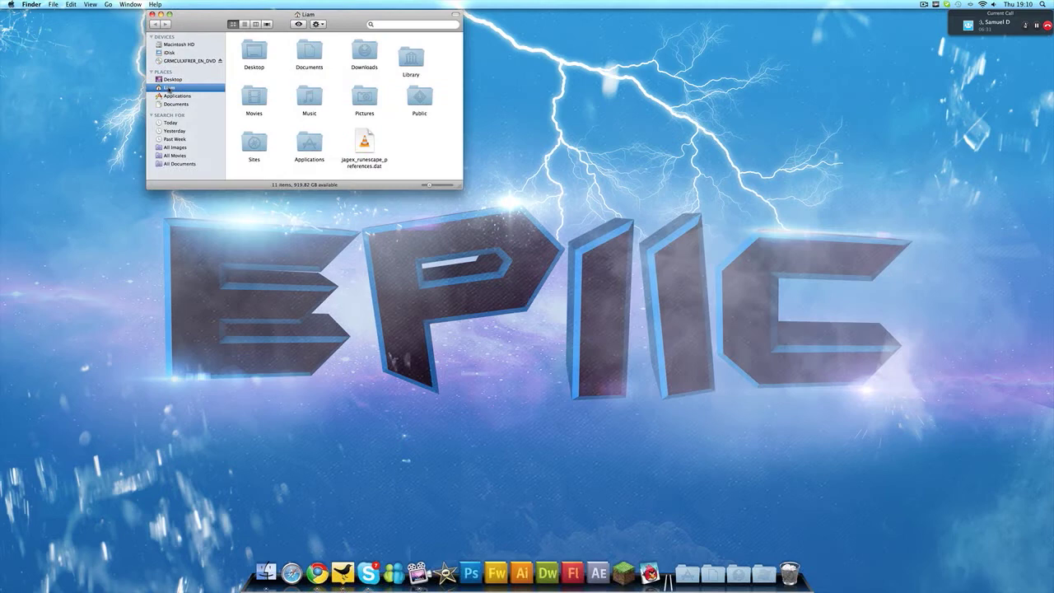
pyautogui.moveTo(414, 41)
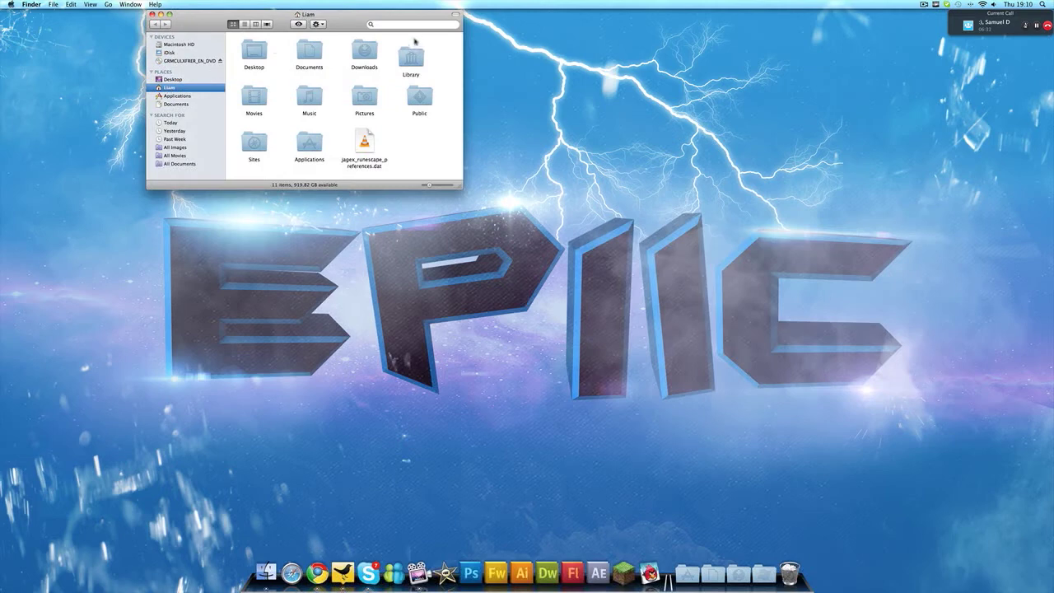
pyautogui.moveTo(418, 42)
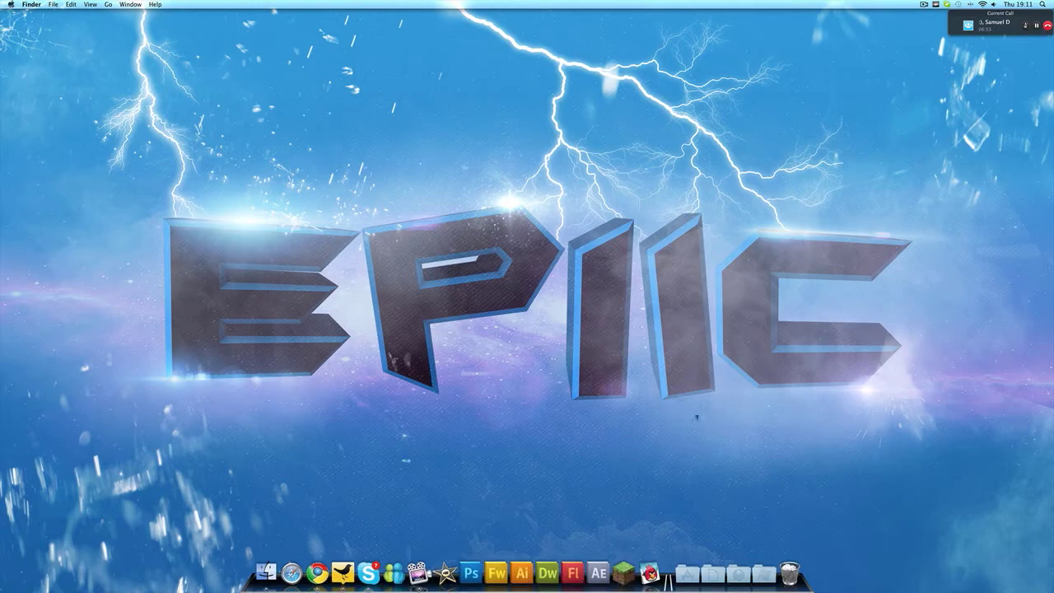
pyautogui.moveTo(655, 554)
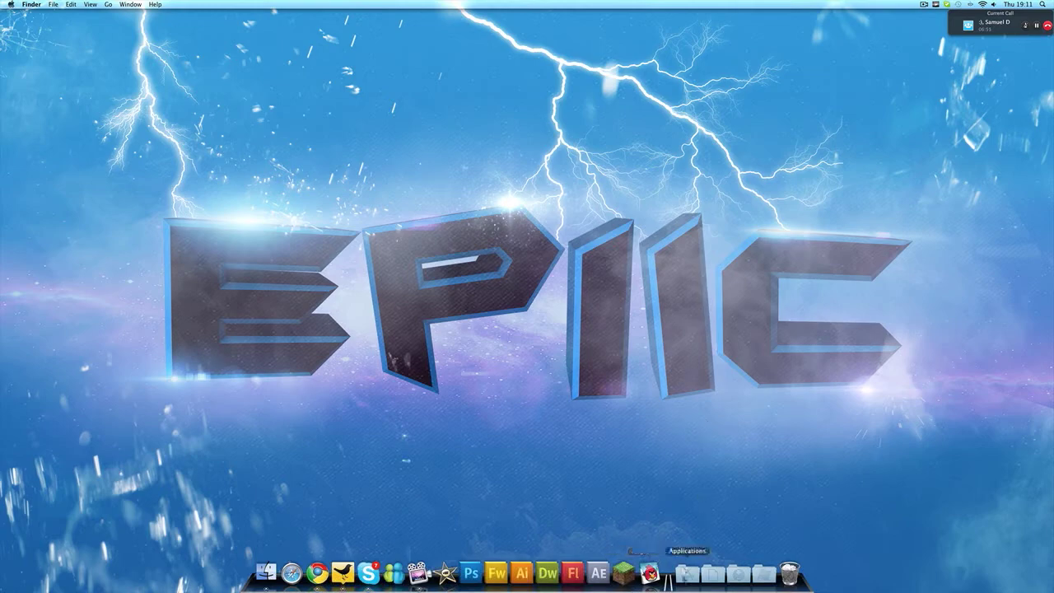
pyautogui.click(677, 575)
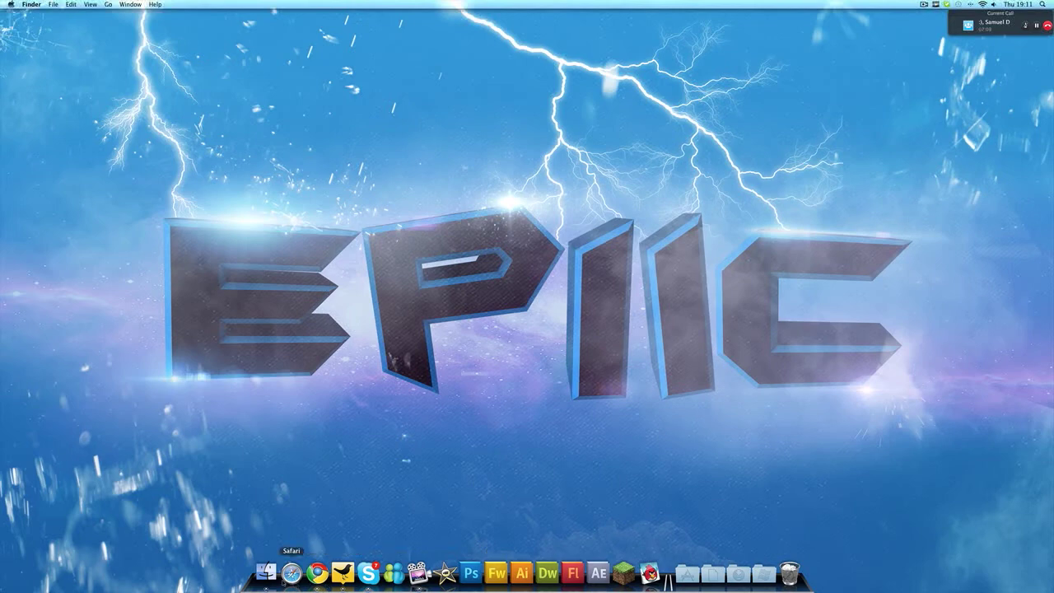
pyautogui.moveTo(273, 583)
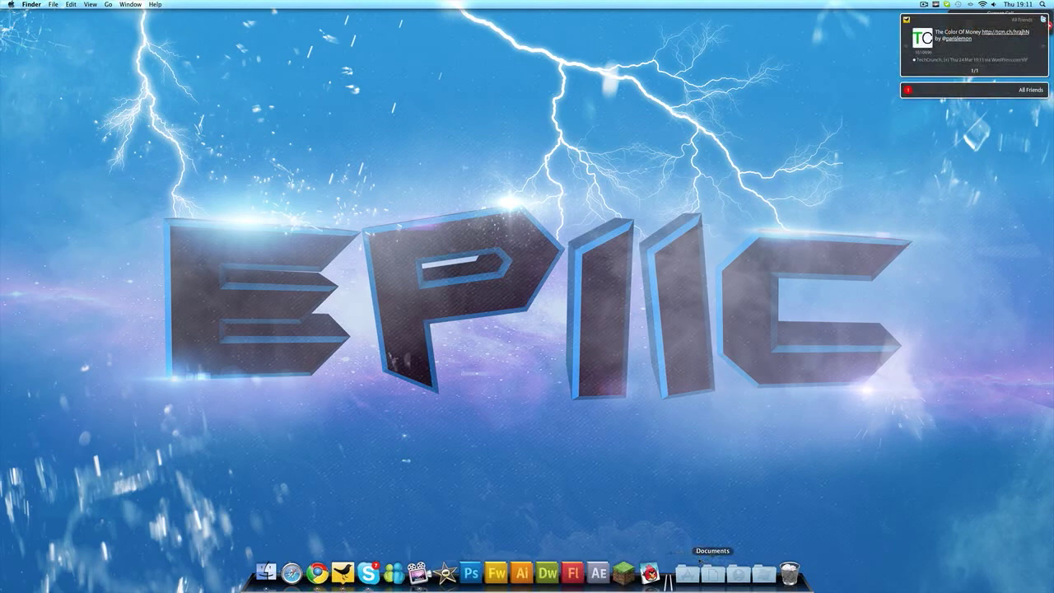
pyautogui.moveTo(710, 583)
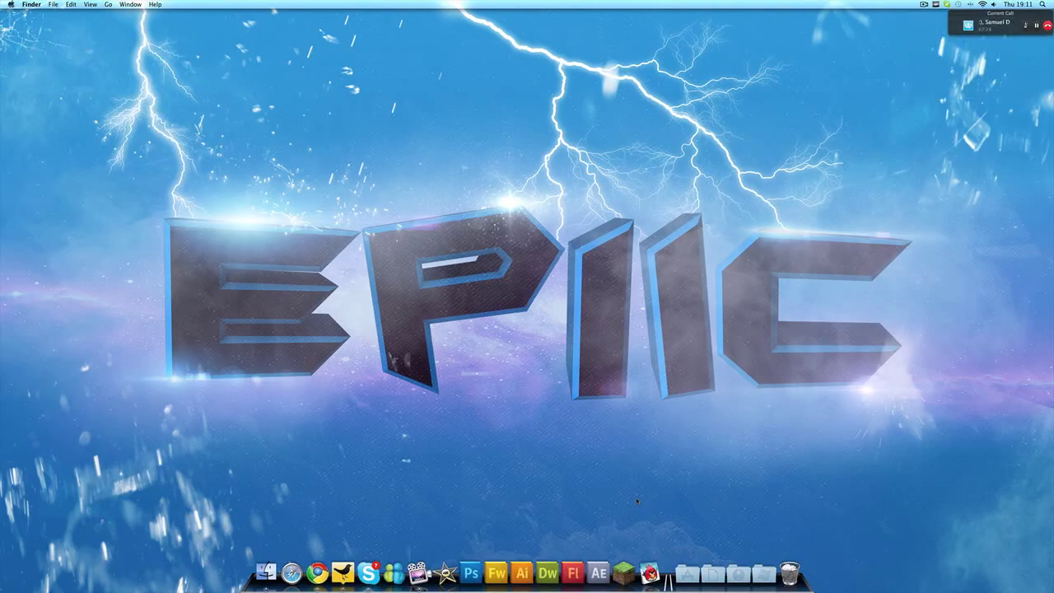
pyautogui.press('F12')
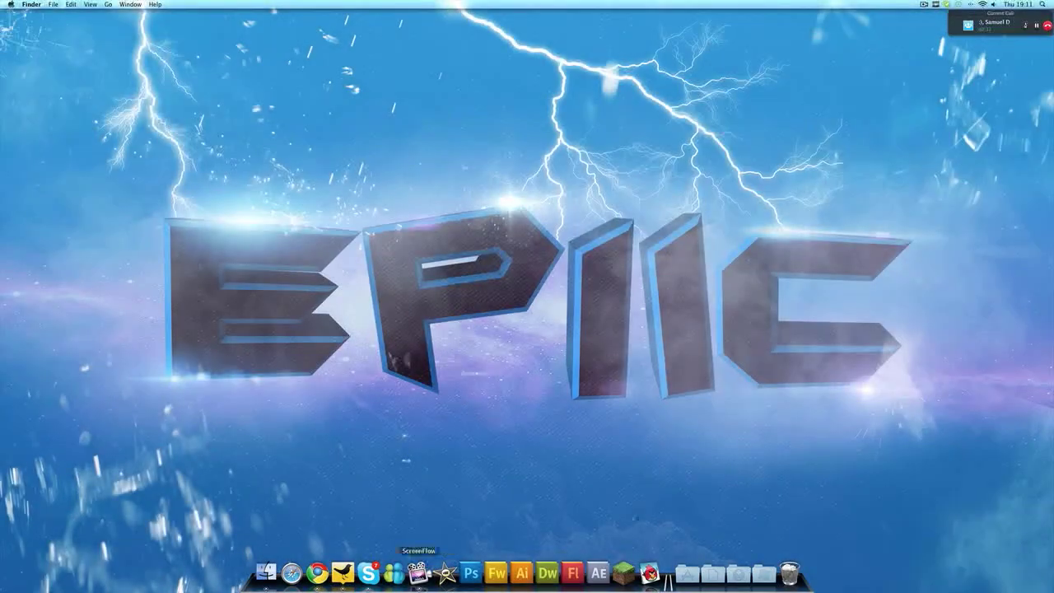
pyautogui.click(313, 573)
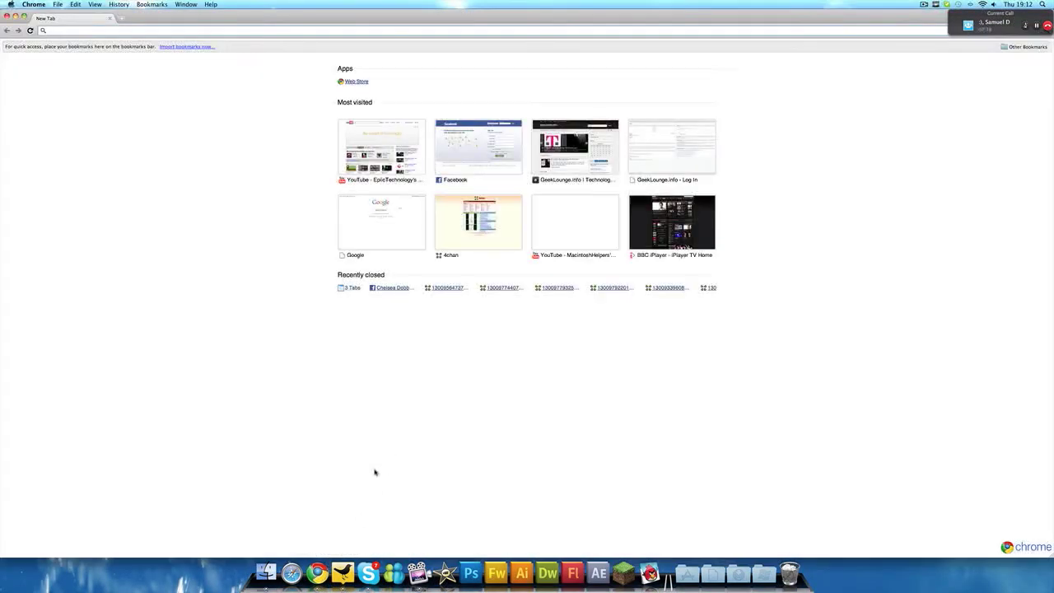
pyautogui.moveTo(290, 573)
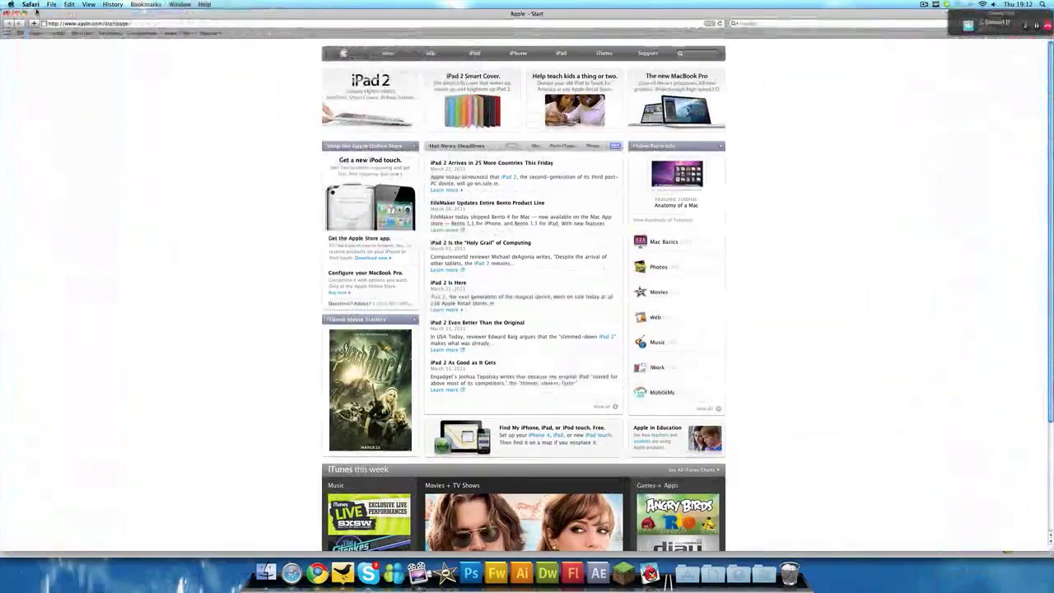
# Reopen About This Mac, move it to the bottom-right, and close it to clear the desktop.
pyautogui.click(10, 6)
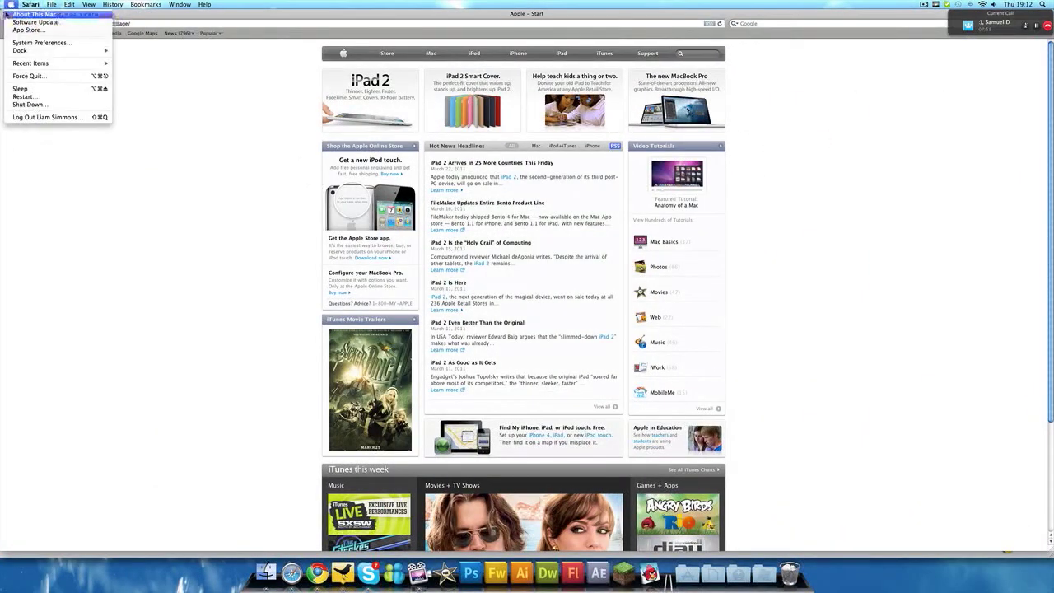
pyautogui.click(33, 13)
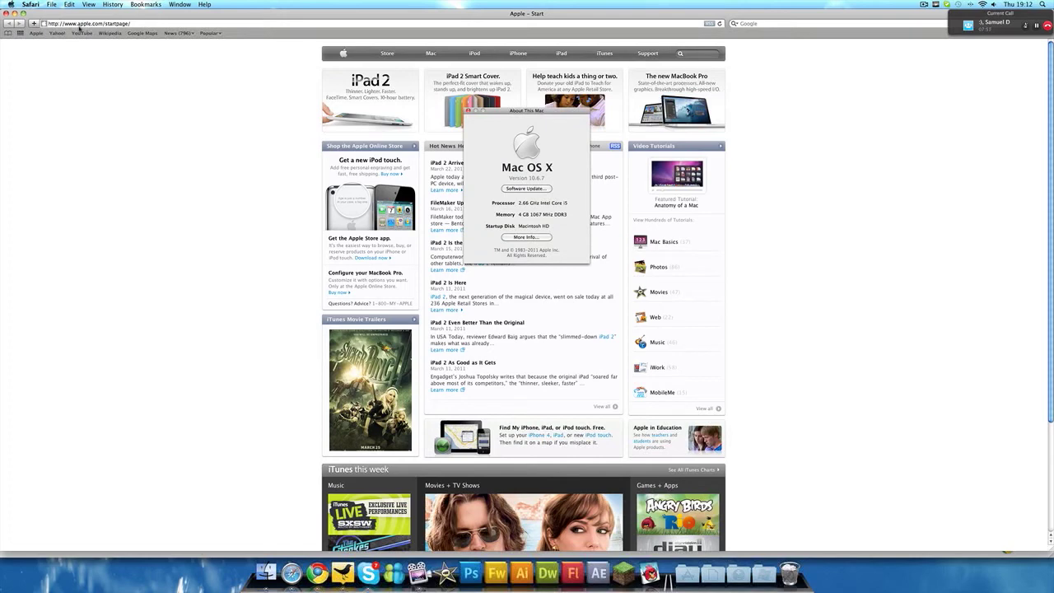
pyautogui.moveTo(85, 23)
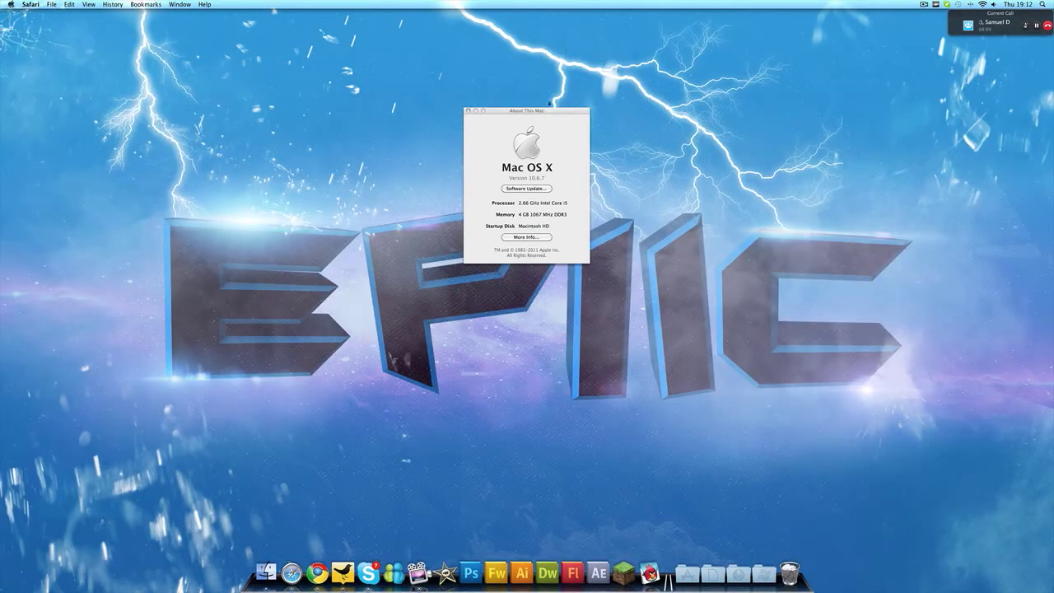
pyautogui.moveTo(527, 111); pyautogui.dragTo(981, 435)
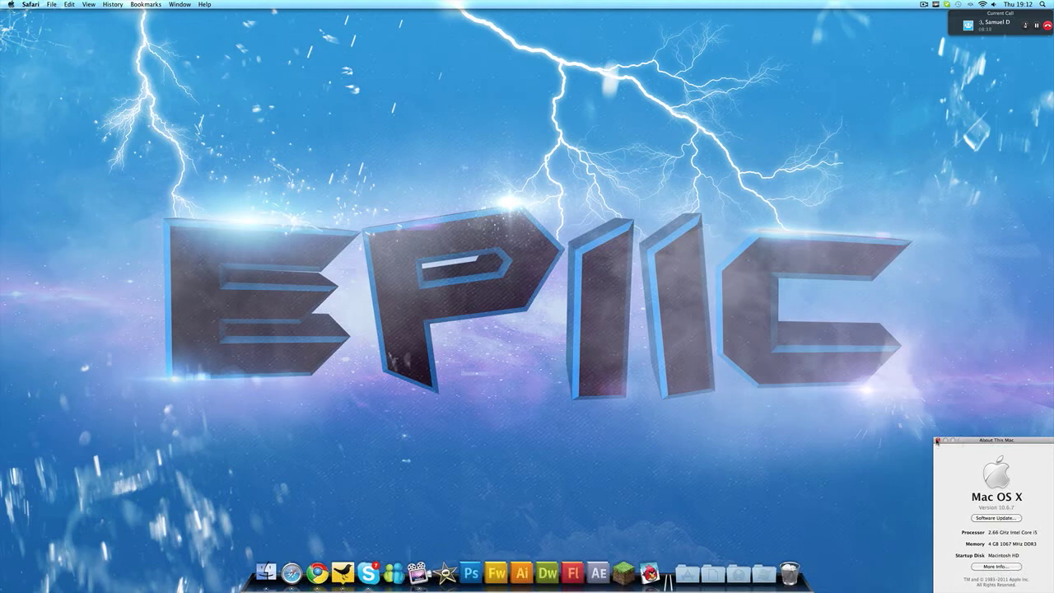
pyautogui.click(945, 443)
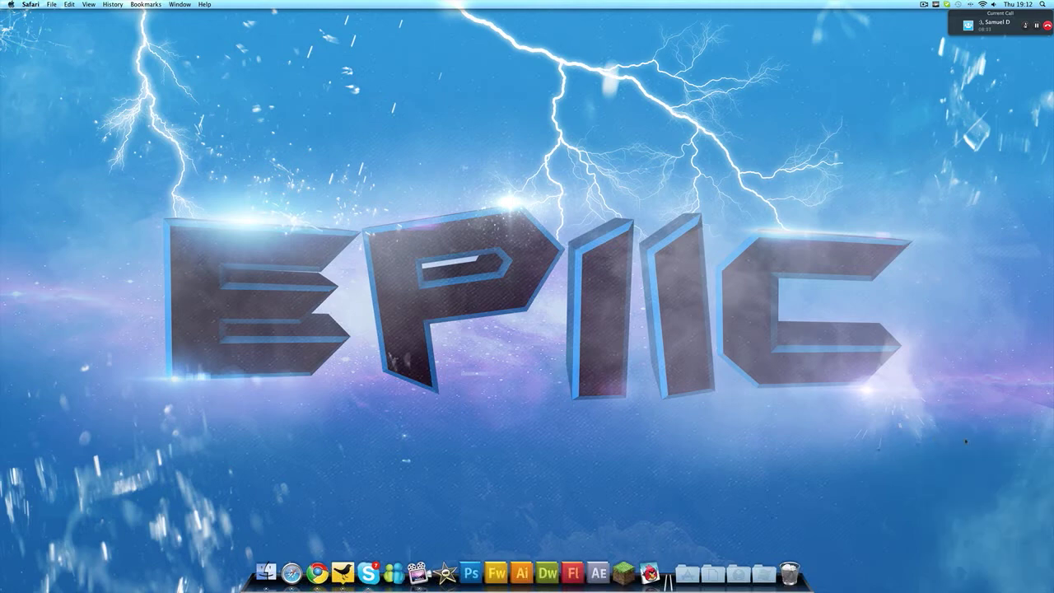